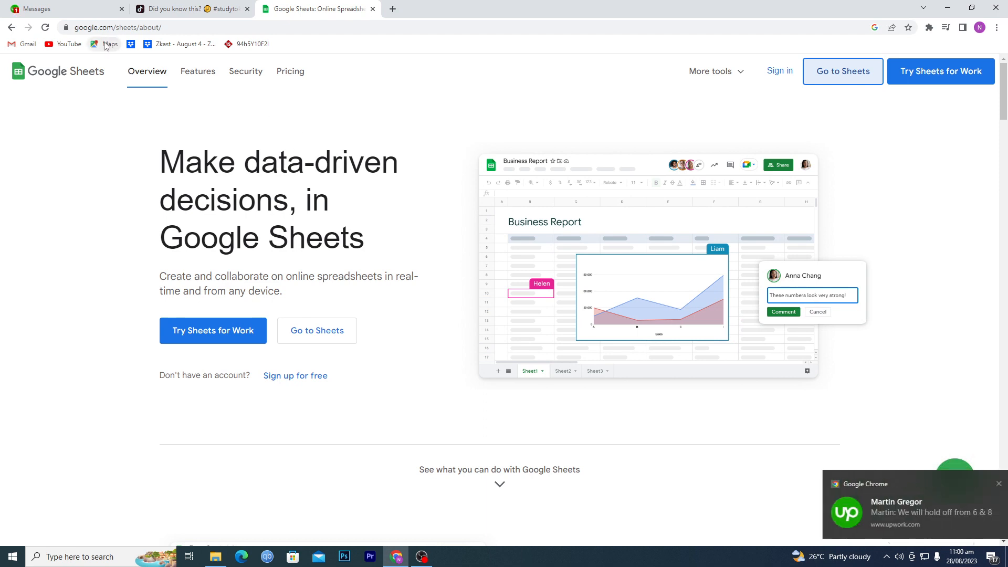
pyautogui.moveTo(104, 46)
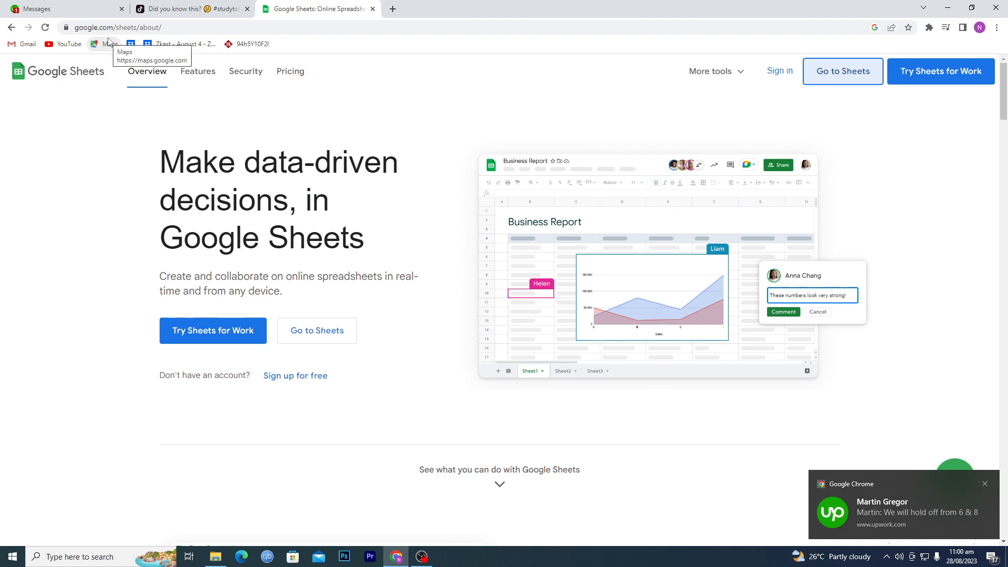
pyautogui.moveTo(613, 185)
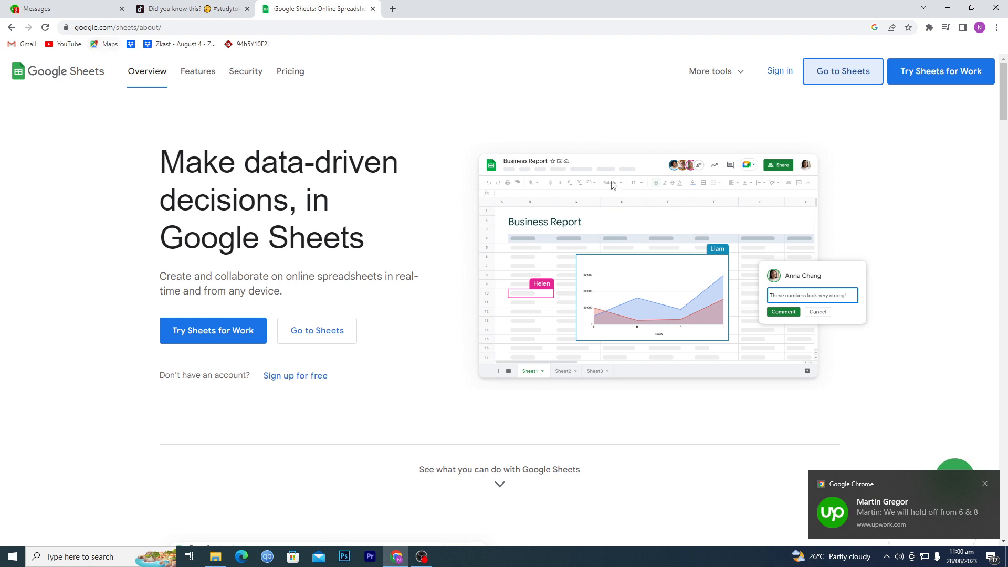
# Go from the Sheets overview page to the Sheets home page.
pyautogui.click(843, 71)
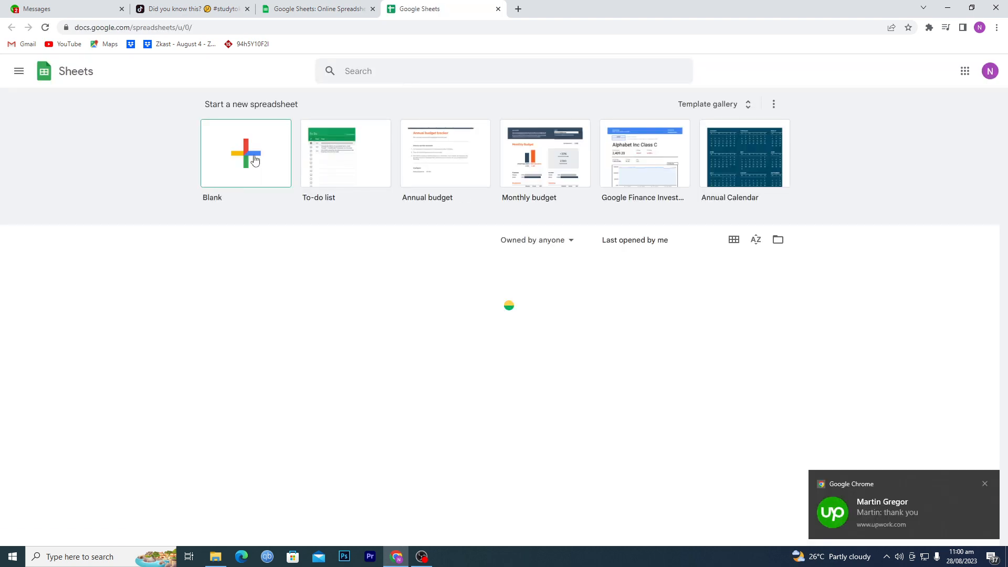
# Create a blank spreadsheet and select cells B2, C2, then D1.
pyautogui.click(246, 152)
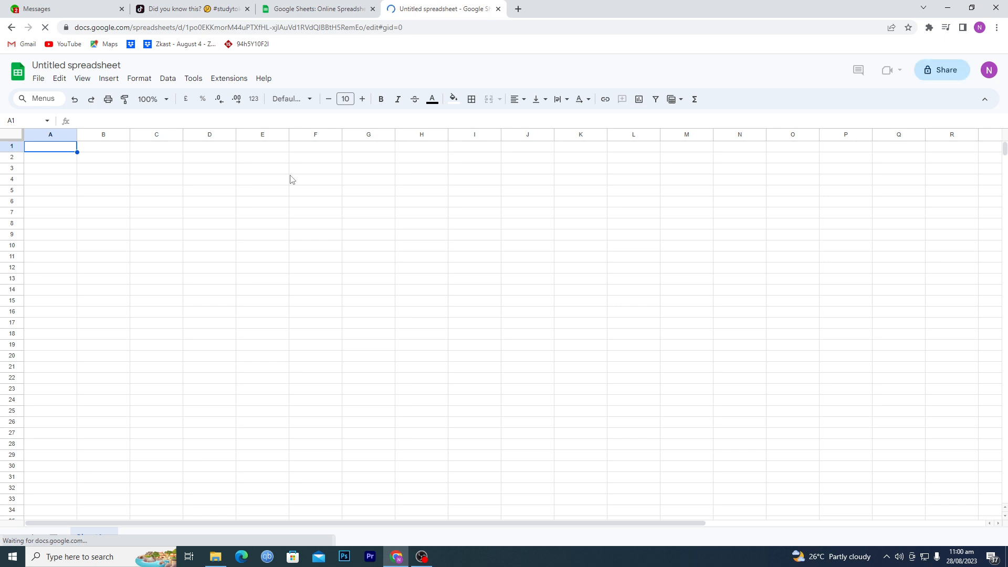
pyautogui.click(103, 157)
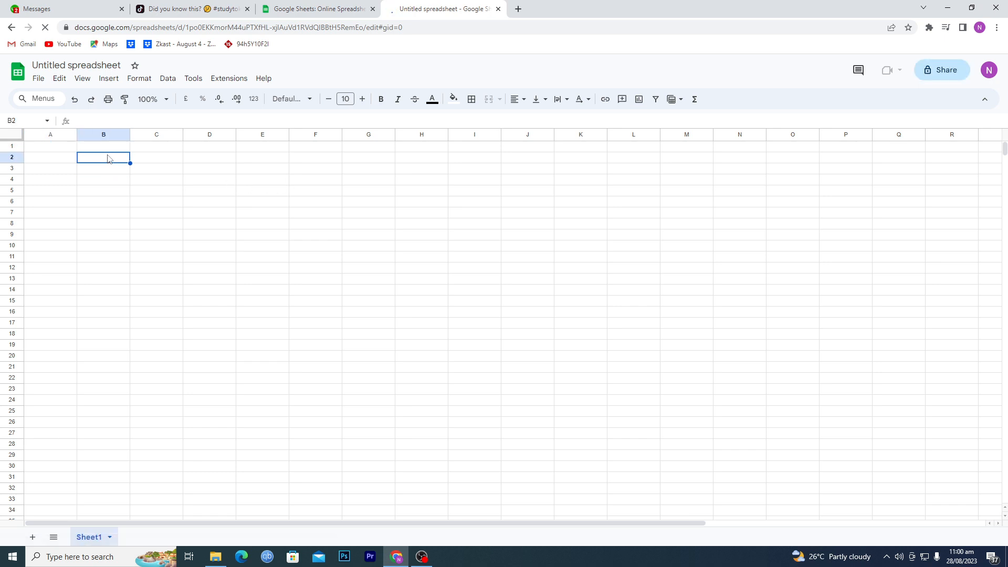
pyautogui.click(156, 158)
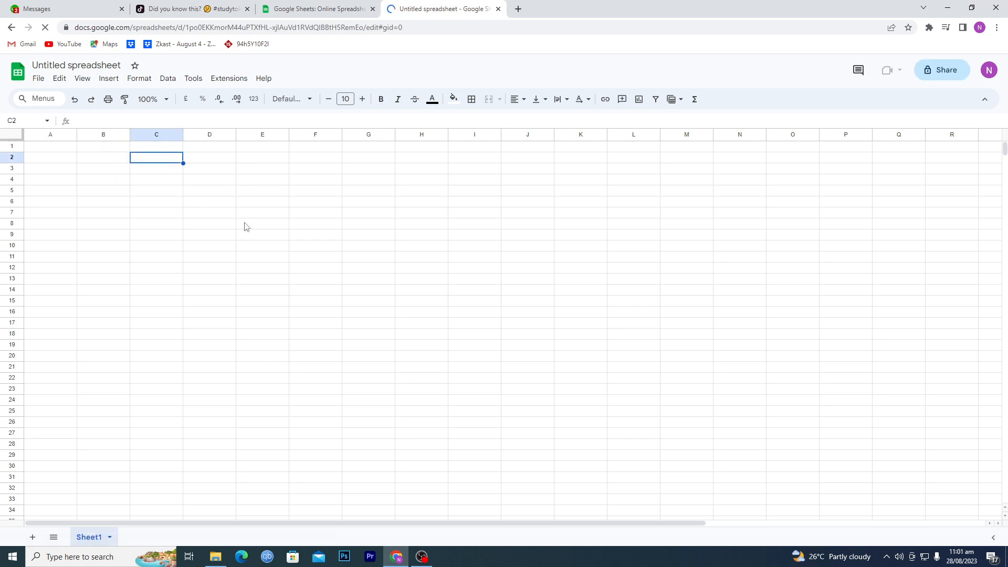
pyautogui.click(209, 147)
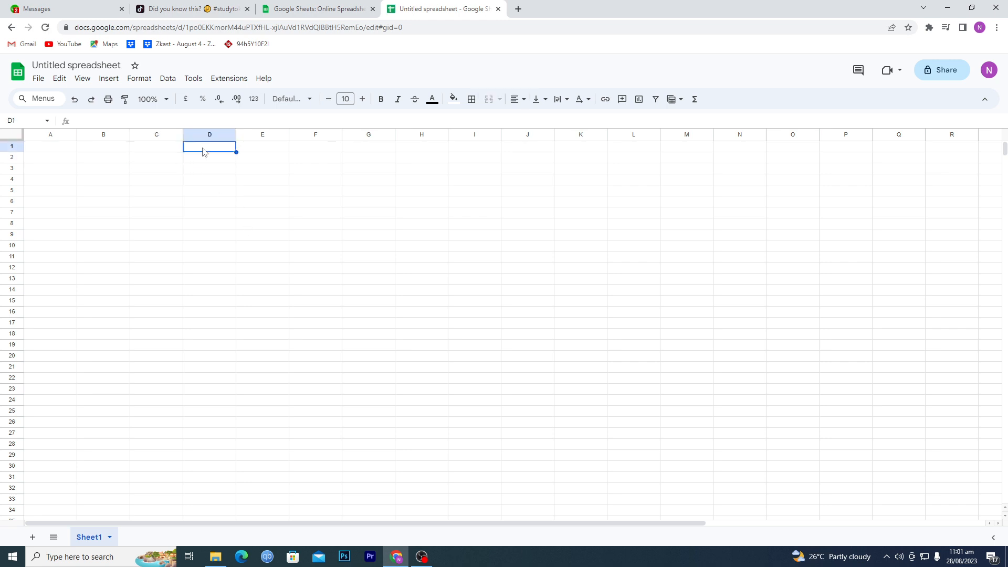
# Enter sample text 'hjhjh' in column D and numbers 1–9 down B1:B9.
pyautogui.write('hjhjh')
pyautogui.click(210, 168)
pyautogui.write('jkjkj')
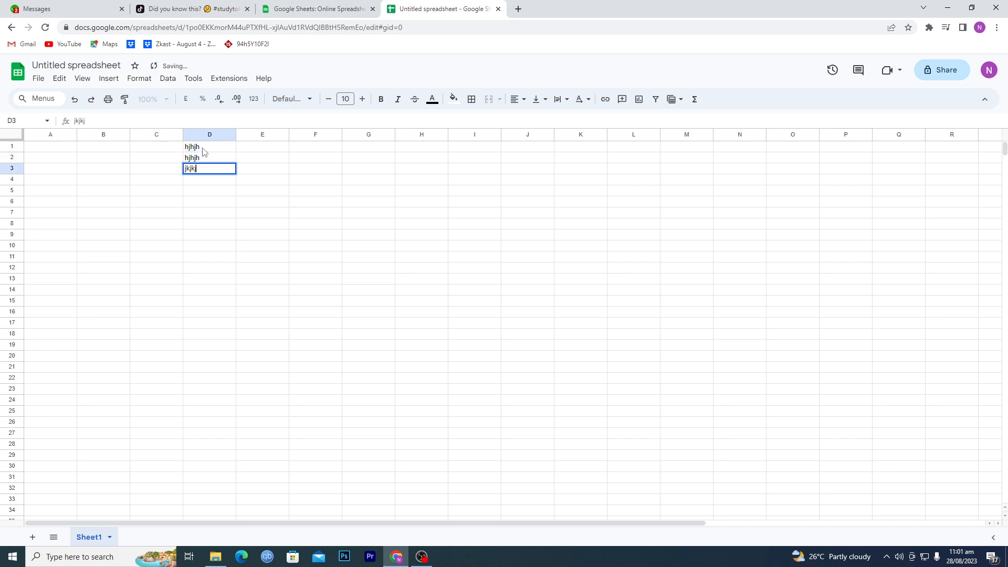
pyautogui.click(103, 146)
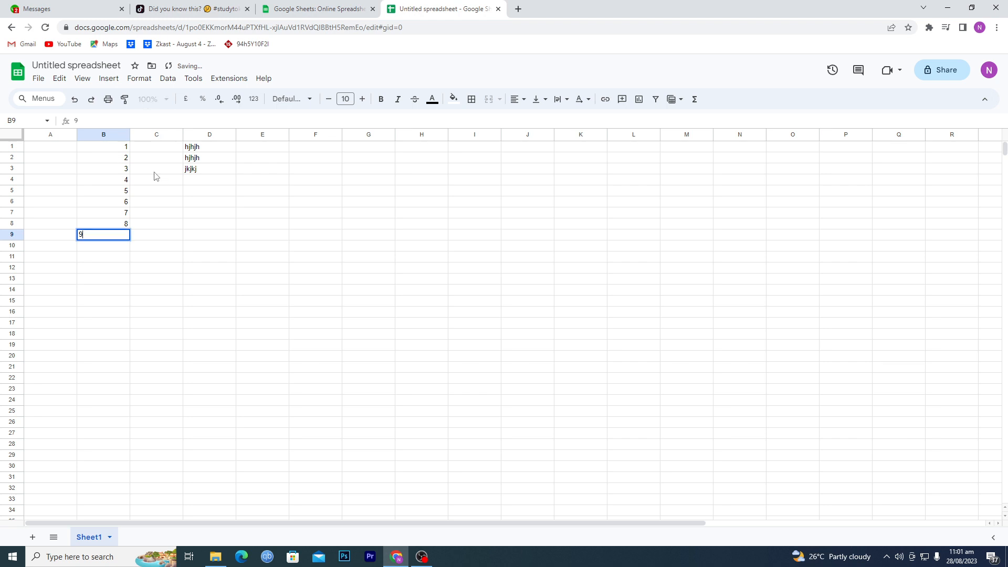
pyautogui.click(315, 235)
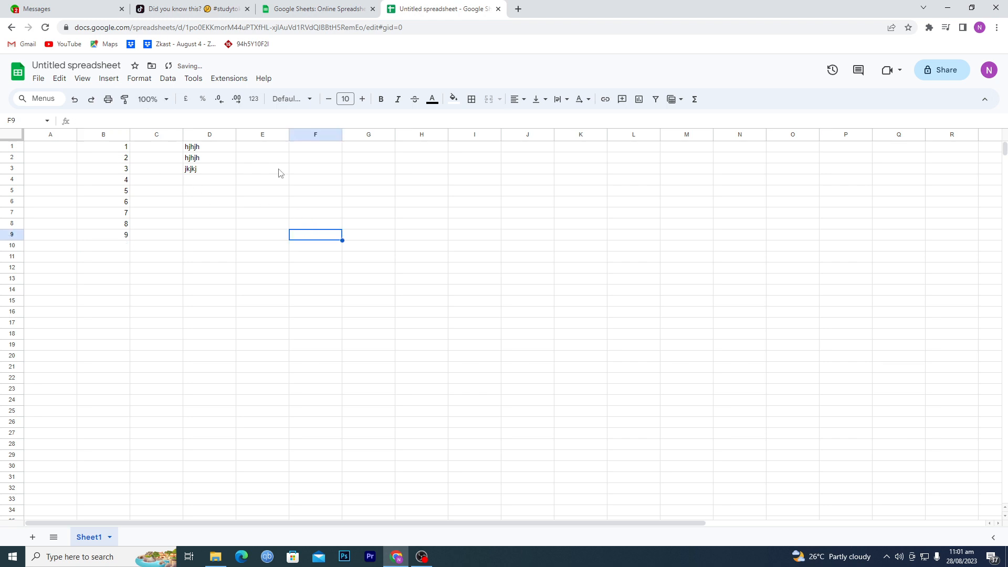
pyautogui.click(262, 169)
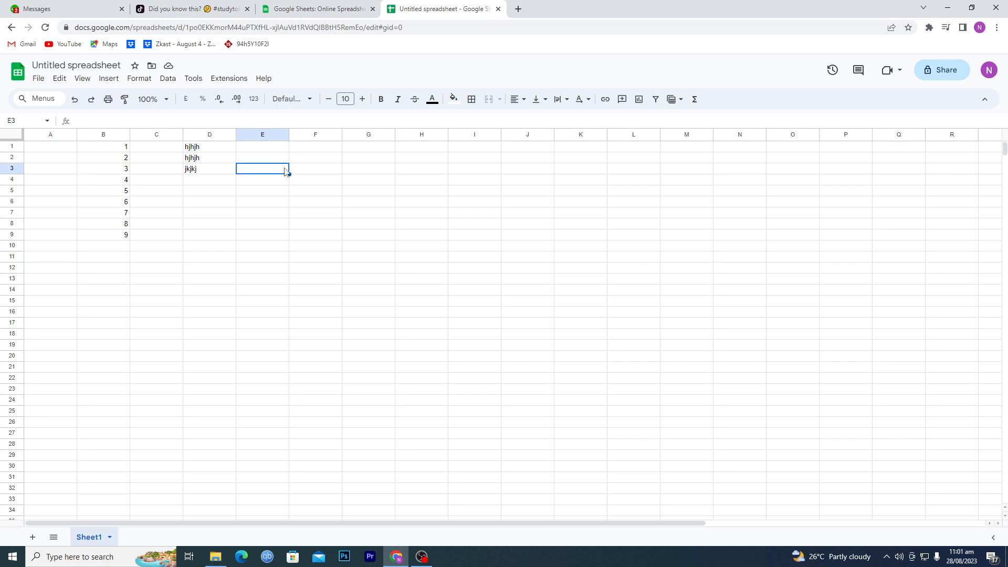
pyautogui.click(209, 157)
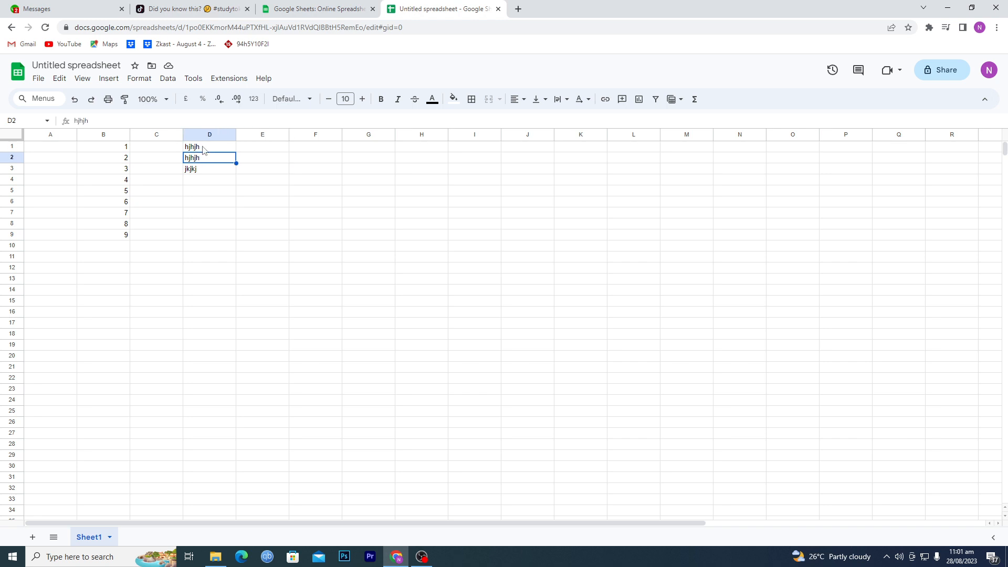
pyautogui.moveTo(120, 158)
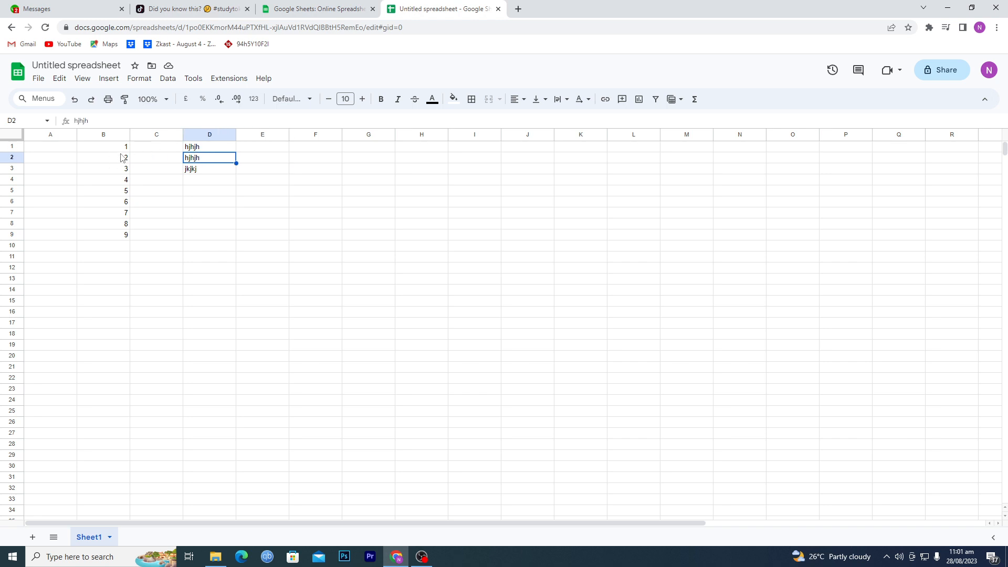
pyautogui.moveTo(112, 155)
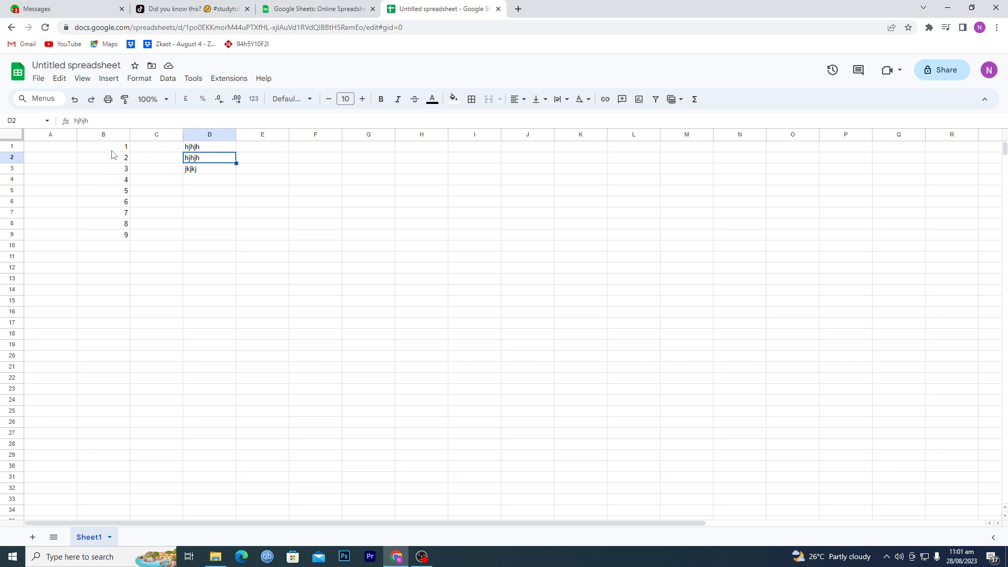
pyautogui.moveTo(200, 152)
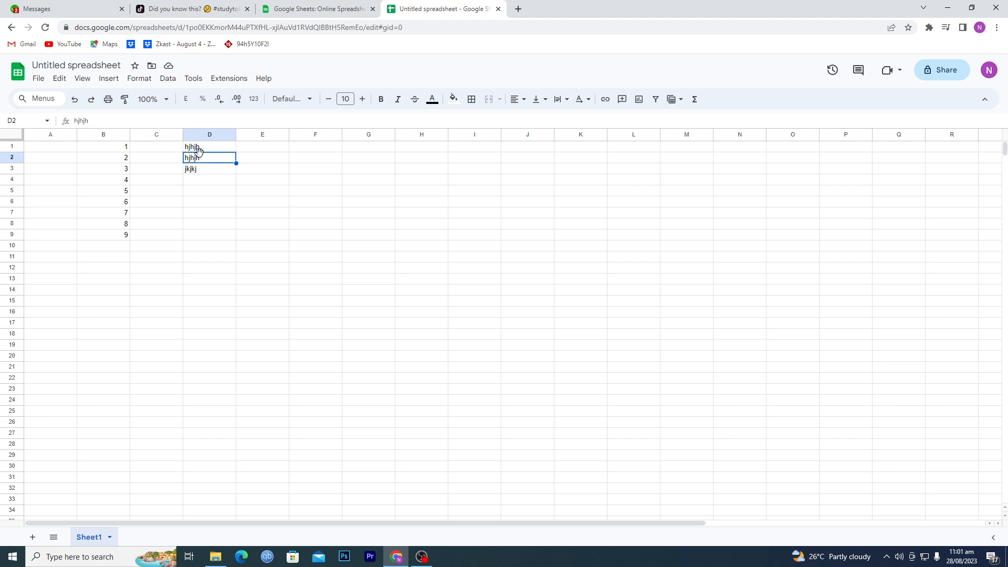
pyautogui.click(210, 146)
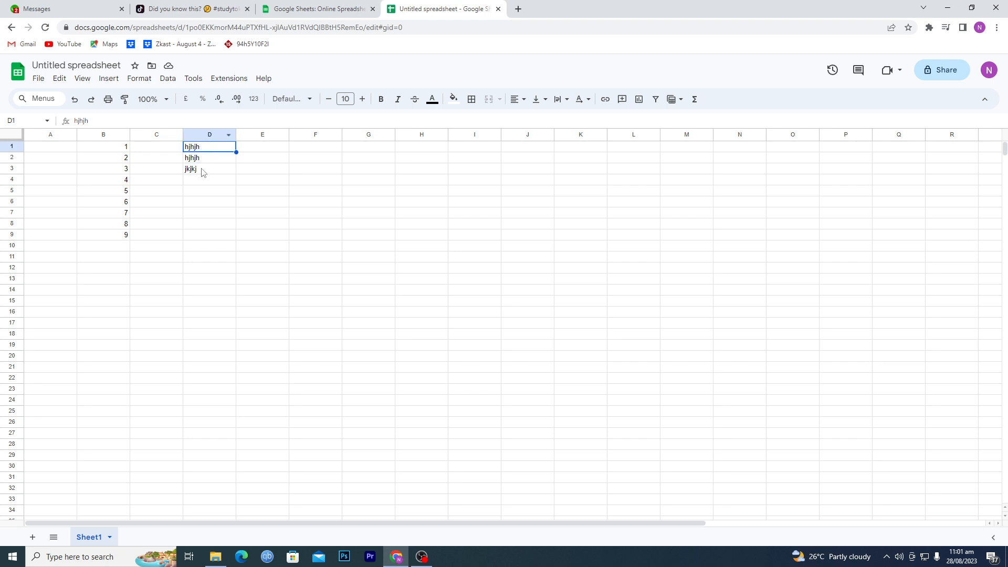
pyautogui.moveTo(292, 160)
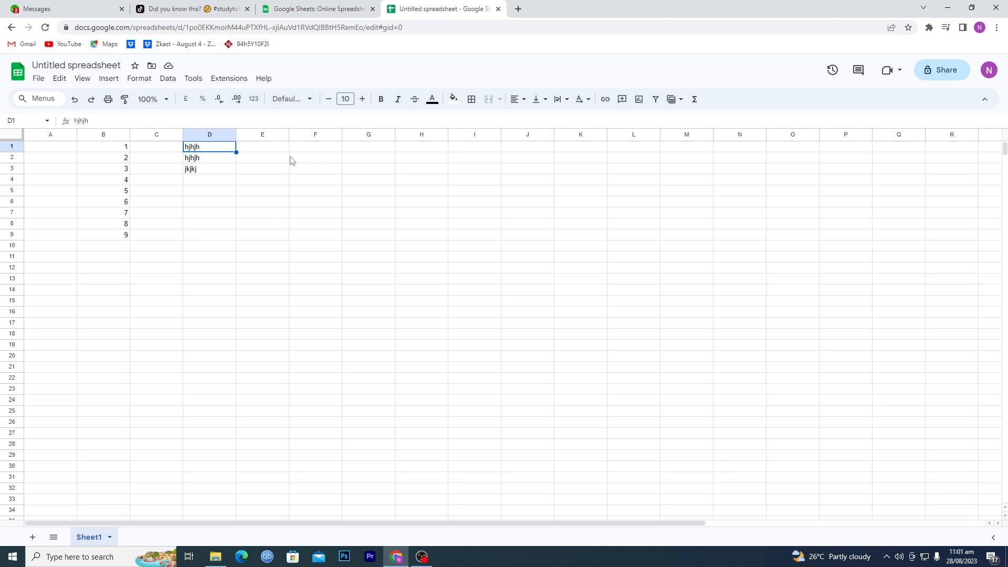
pyautogui.click(315, 157)
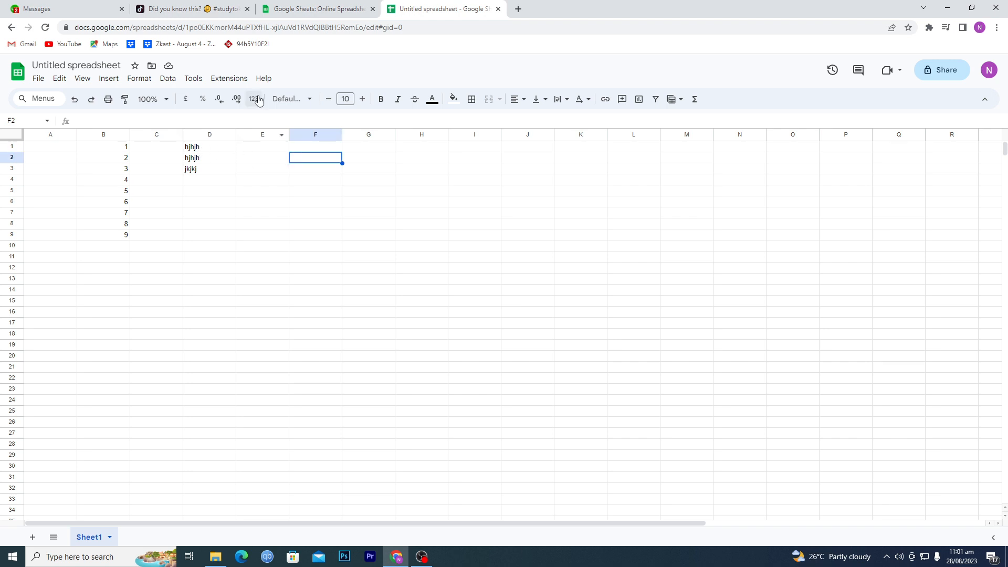
# Add a new range via Data > Protect sheets and ranges.
pyautogui.click(168, 78)
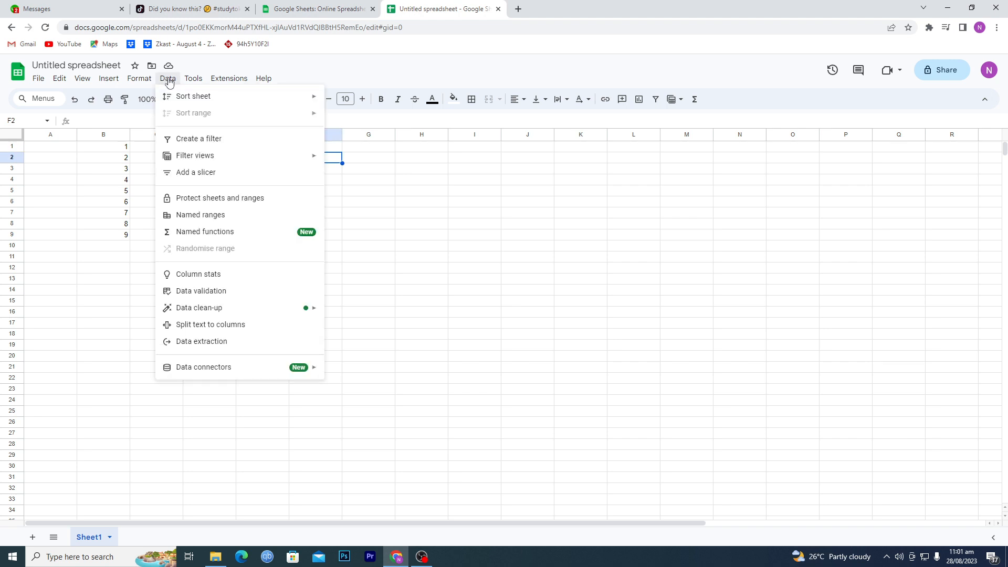
pyautogui.click(220, 198)
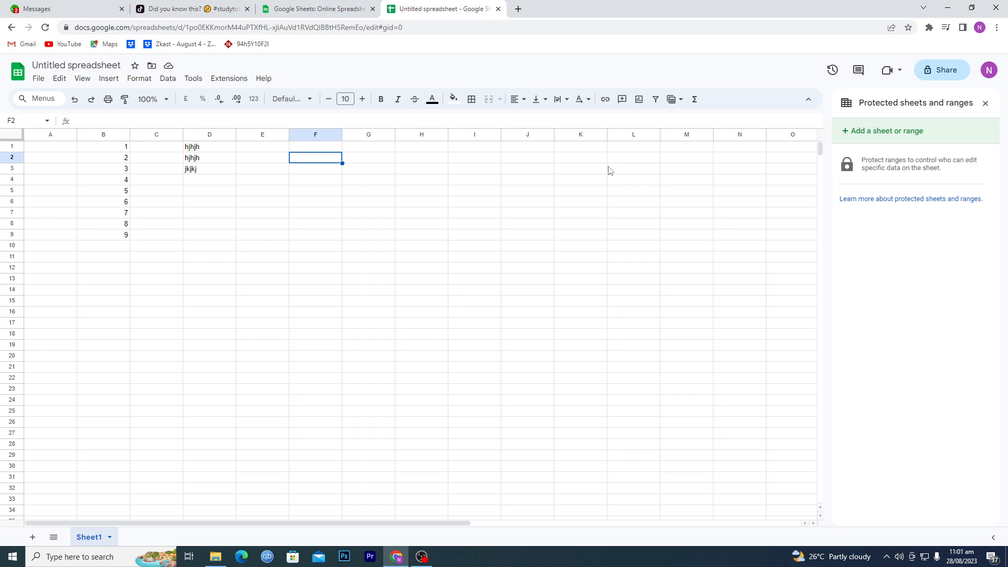
pyautogui.click(887, 130)
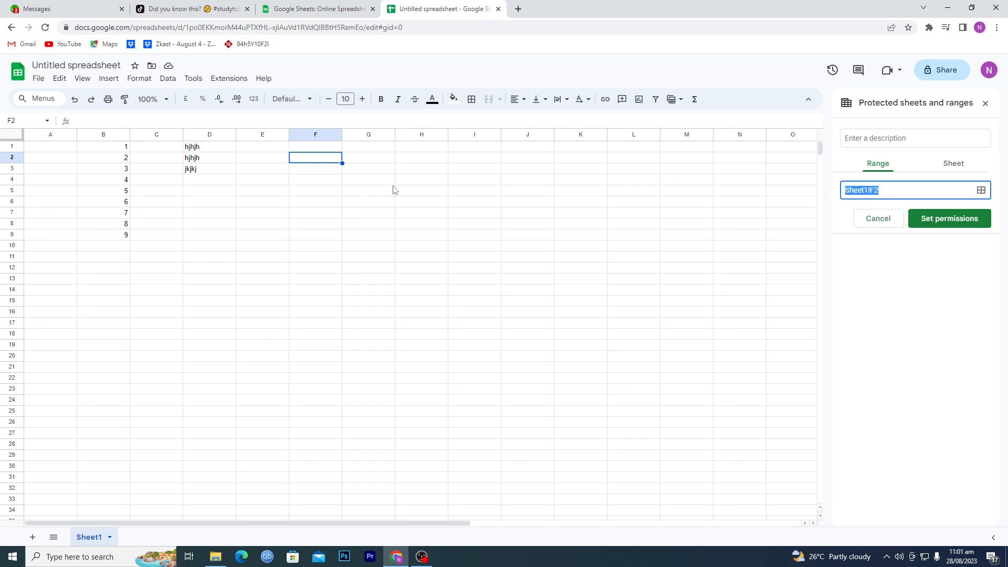
# Select D1:D3 as the range to protect, replacing F2.
pyautogui.moveTo(209, 147); pyautogui.dragTo(209, 168)
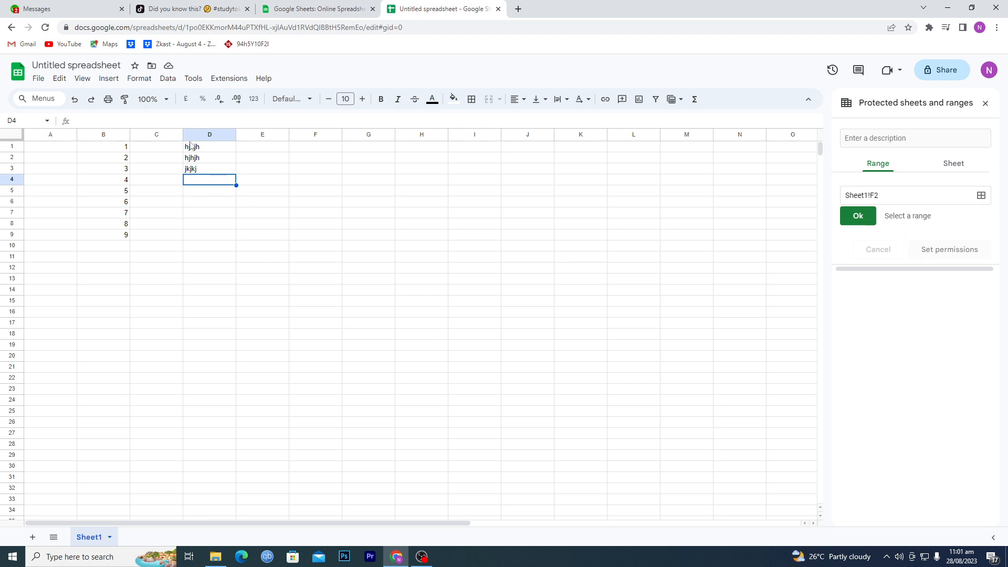
pyautogui.moveTo(209, 146); pyautogui.dragTo(209, 169)
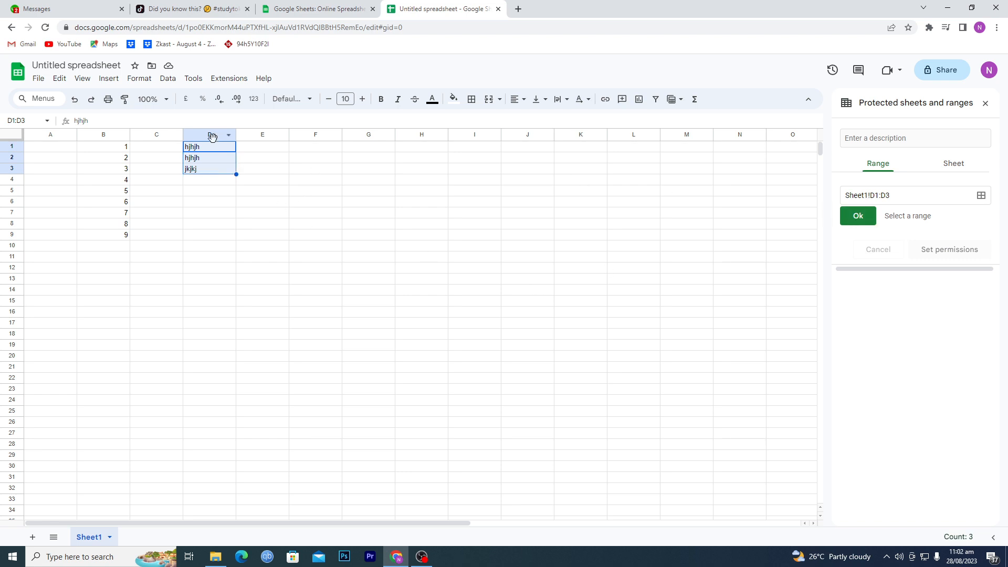
pyautogui.moveTo(244, 394)
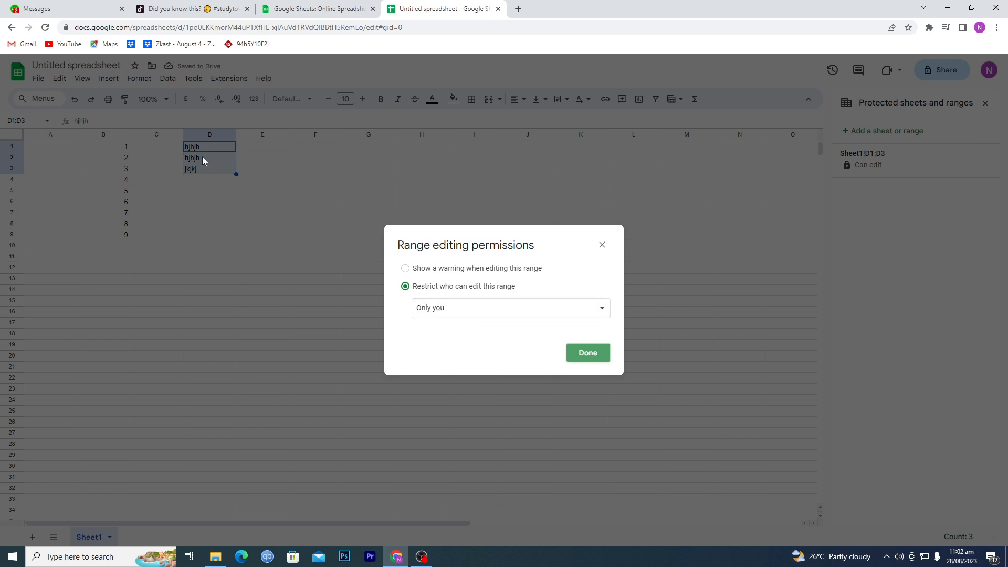
# Confirm only-you editing permission, dismiss the saved notice, and click an empty cell.
pyautogui.click(587, 353)
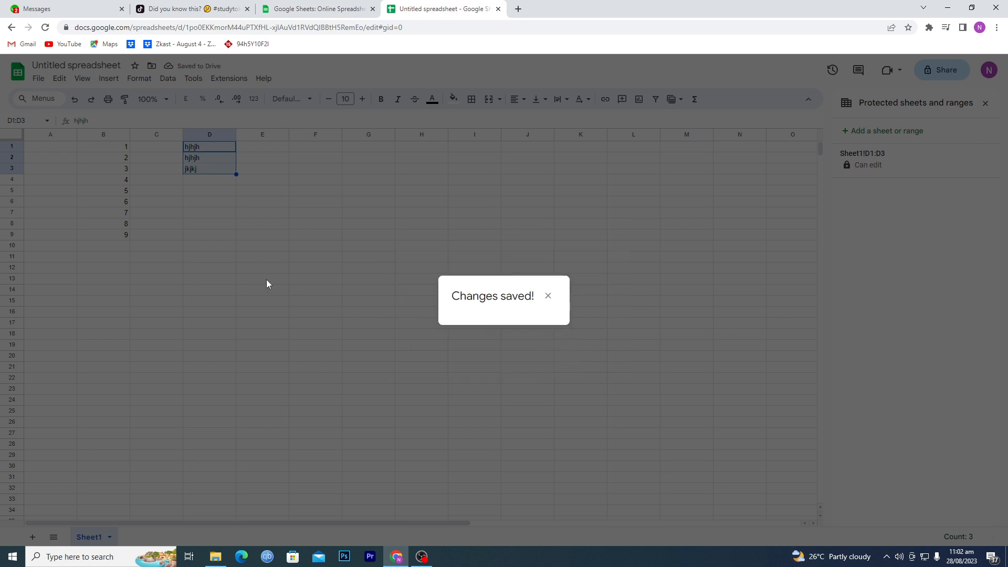
pyautogui.click(548, 296)
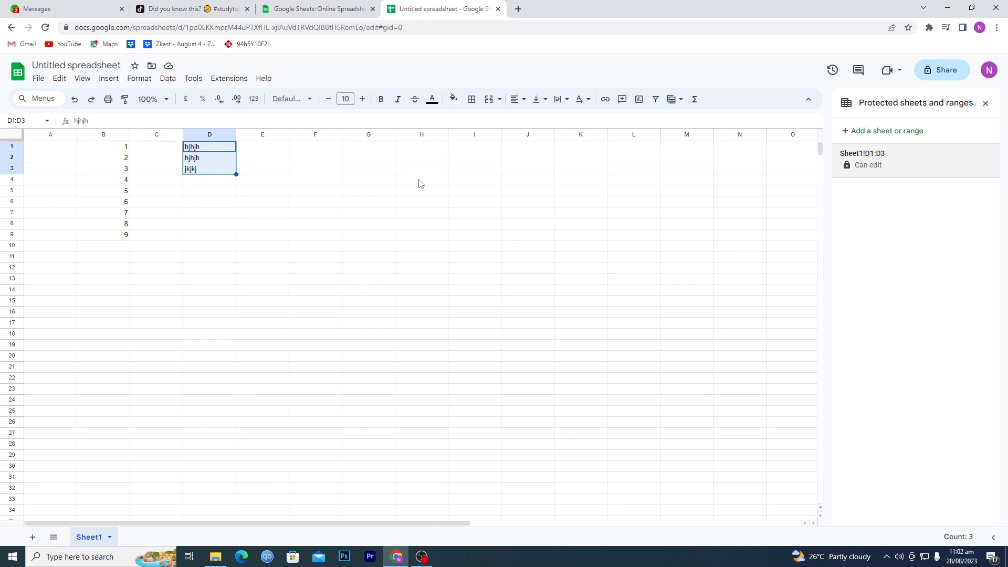
pyautogui.click(421, 179)
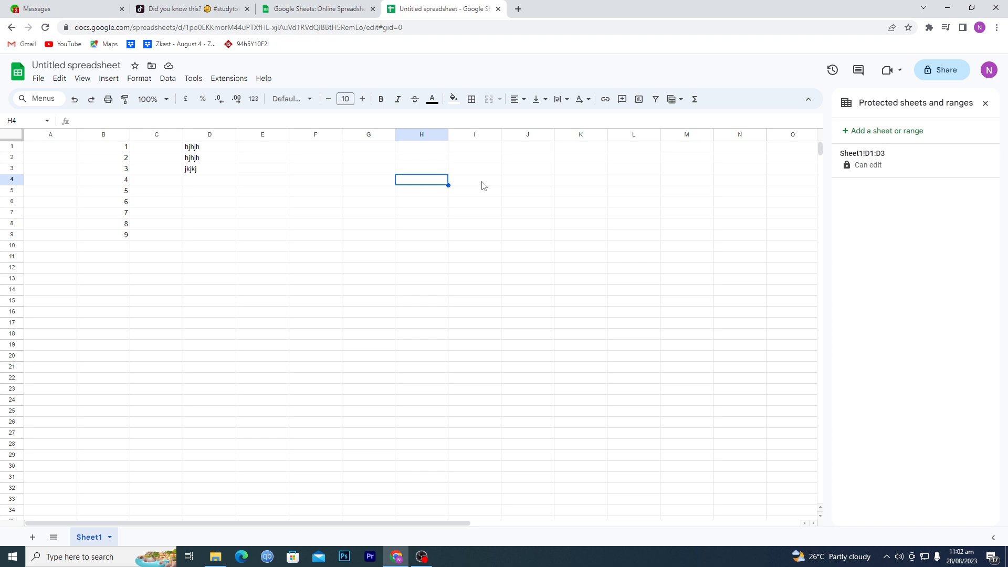